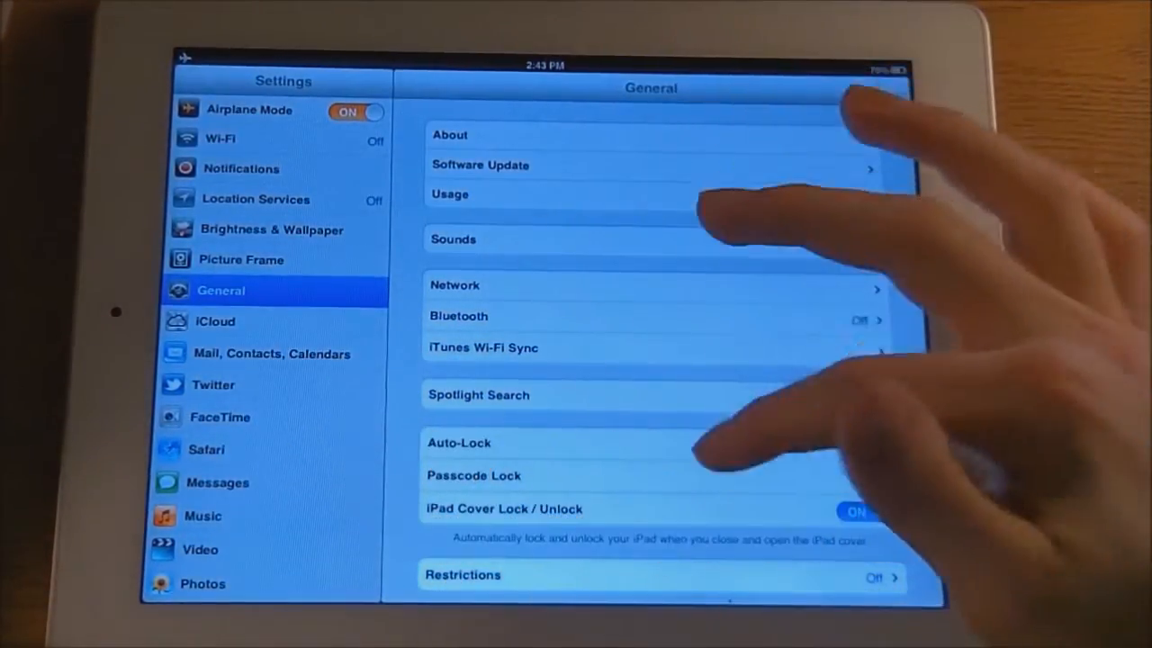
Scroll General down to Accessibility and open its AssistiveTouch options
scroll(down, 3)
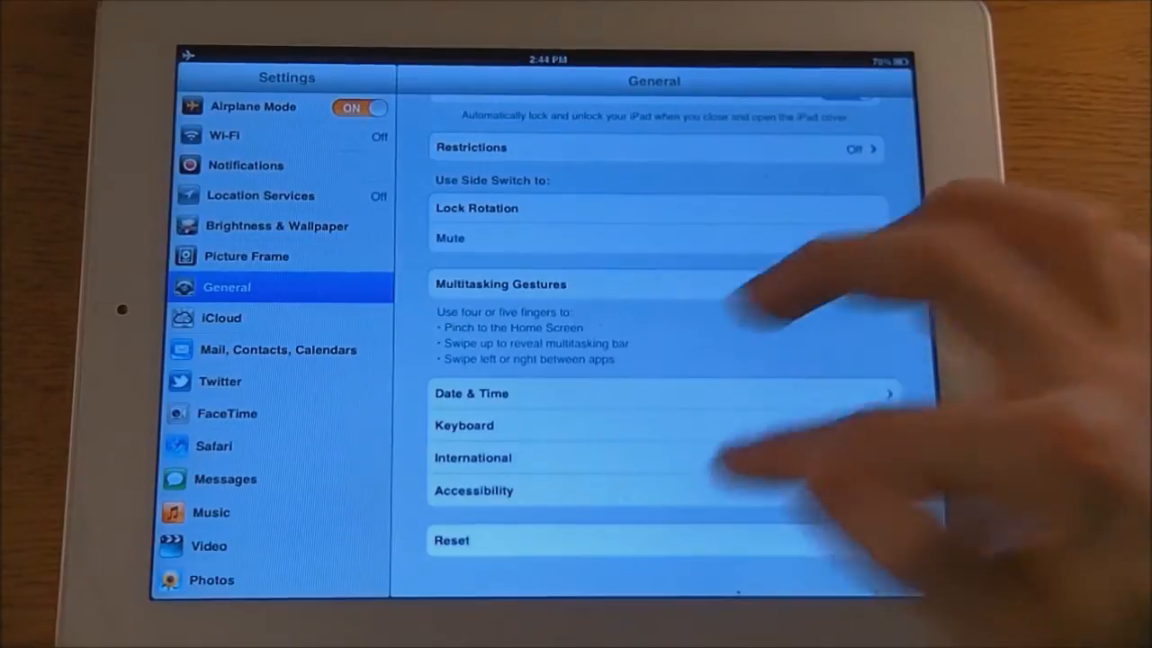
click(474, 491)
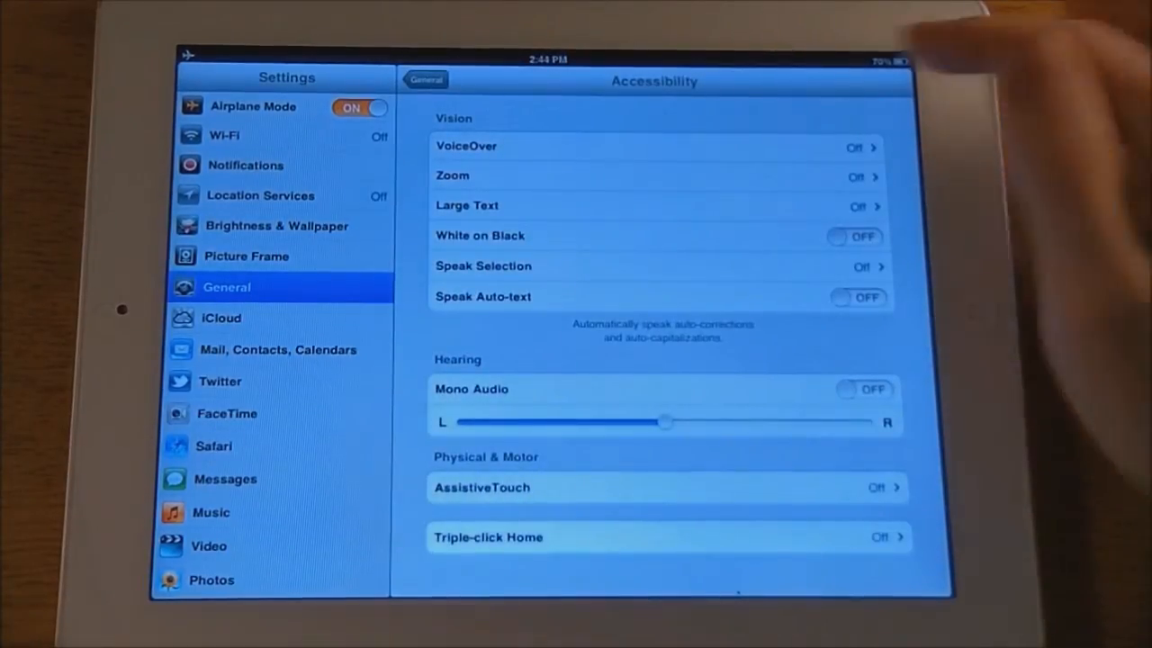
click(662, 487)
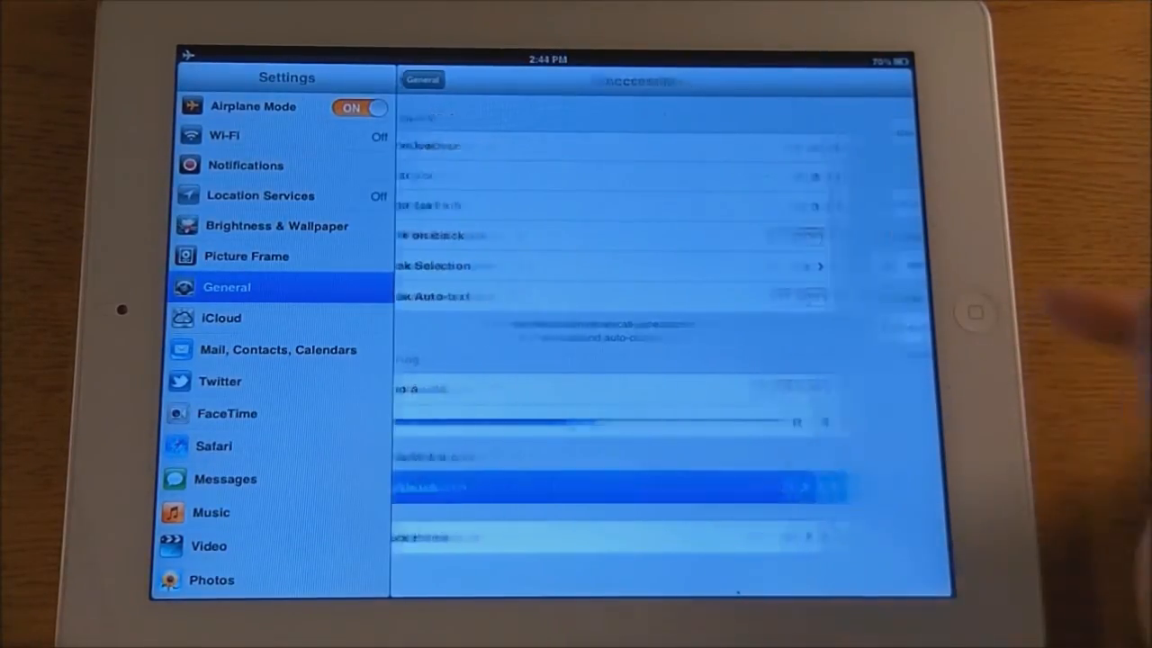
Switch AssistiveTouch on with Always Show Menu, then go to the home screen
click(619, 486)
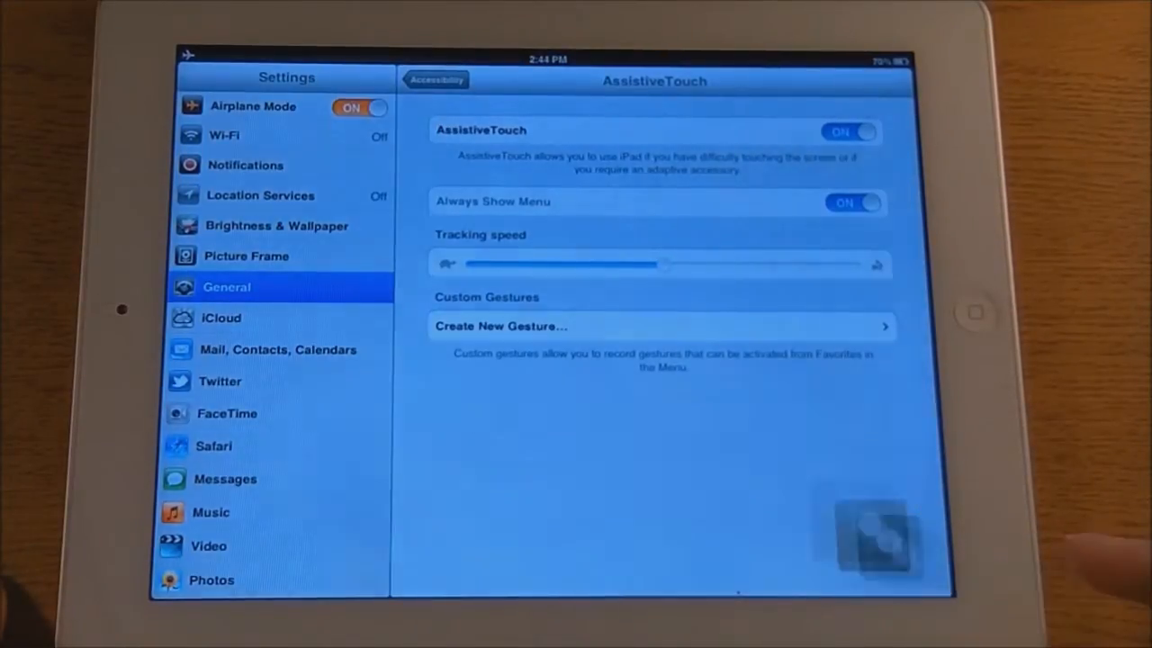
click(873, 536)
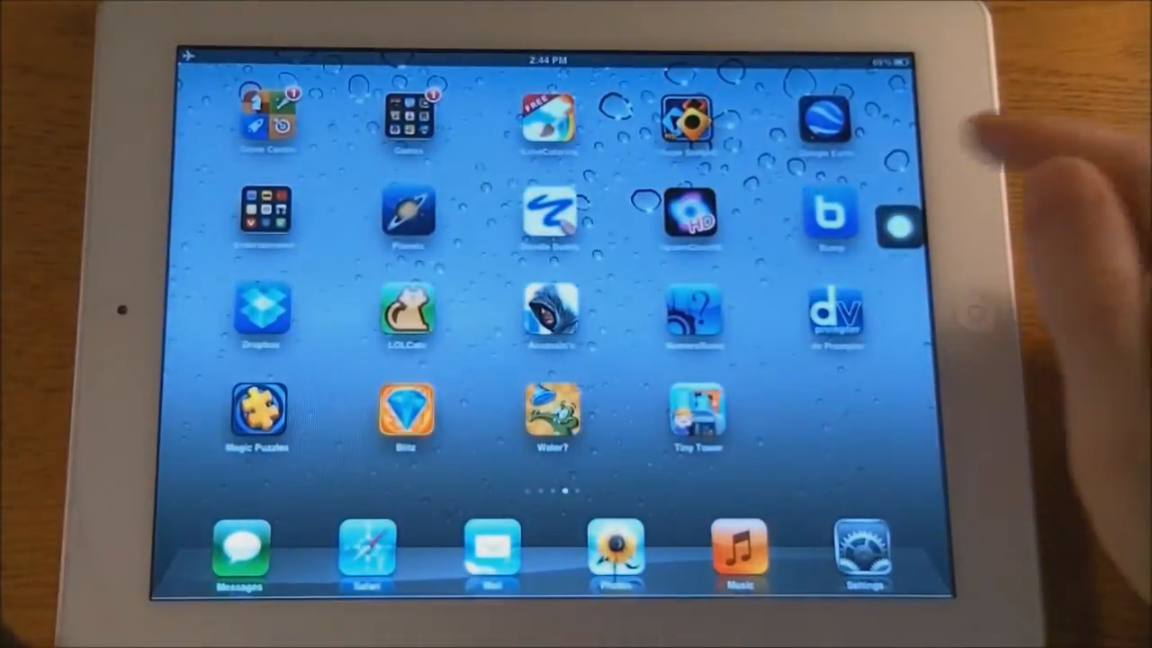
Lock the iPad via AssistiveTouch Device > Lock Screen, then unlock back home
click(897, 226)
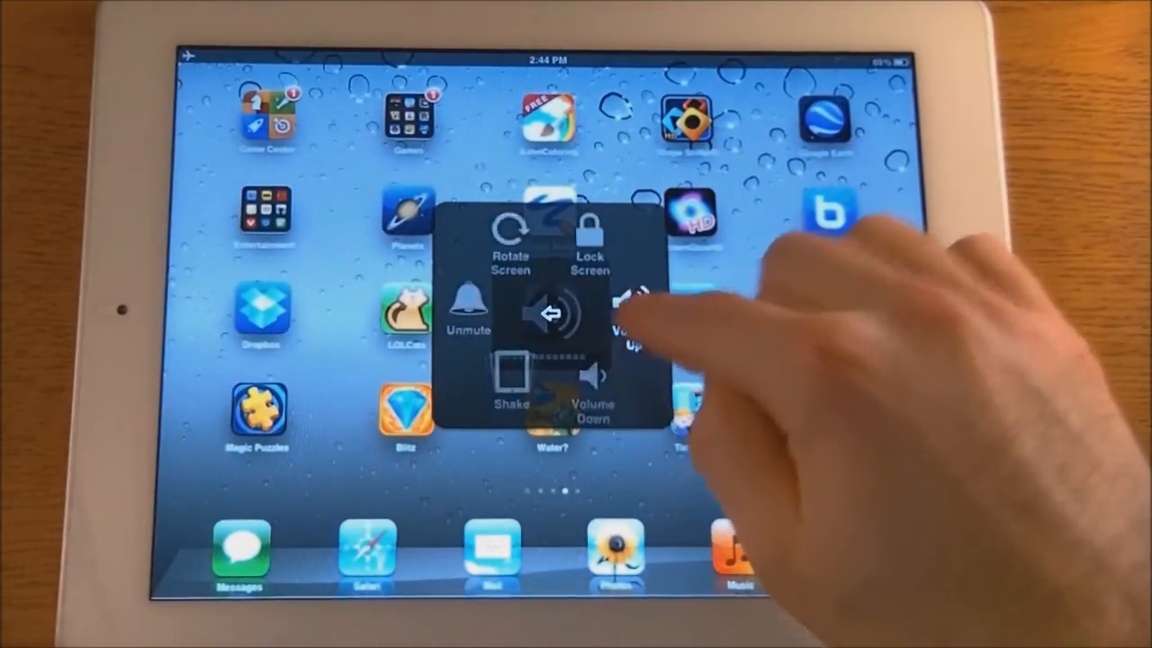
click(589, 239)
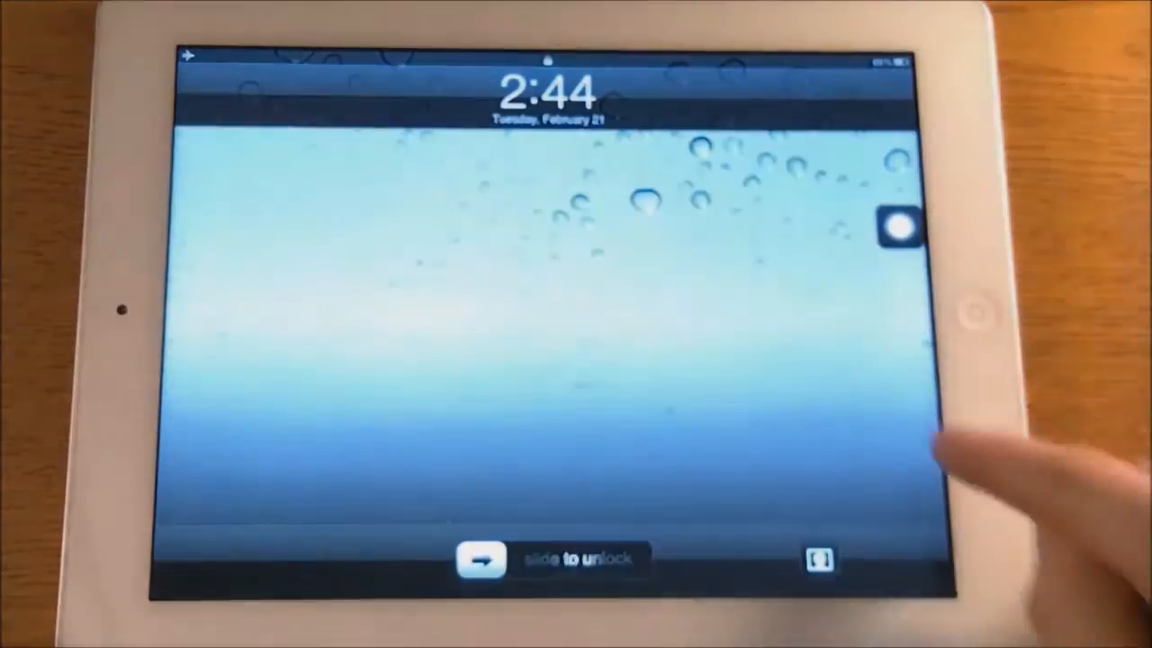
click(900, 225)
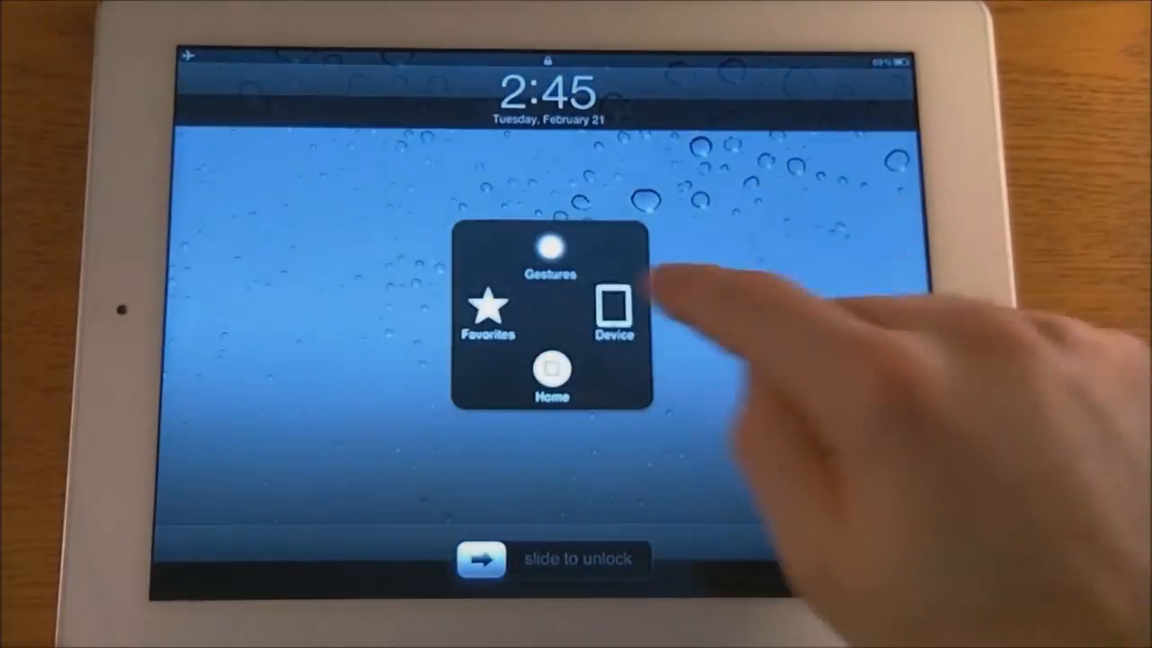
click(613, 315)
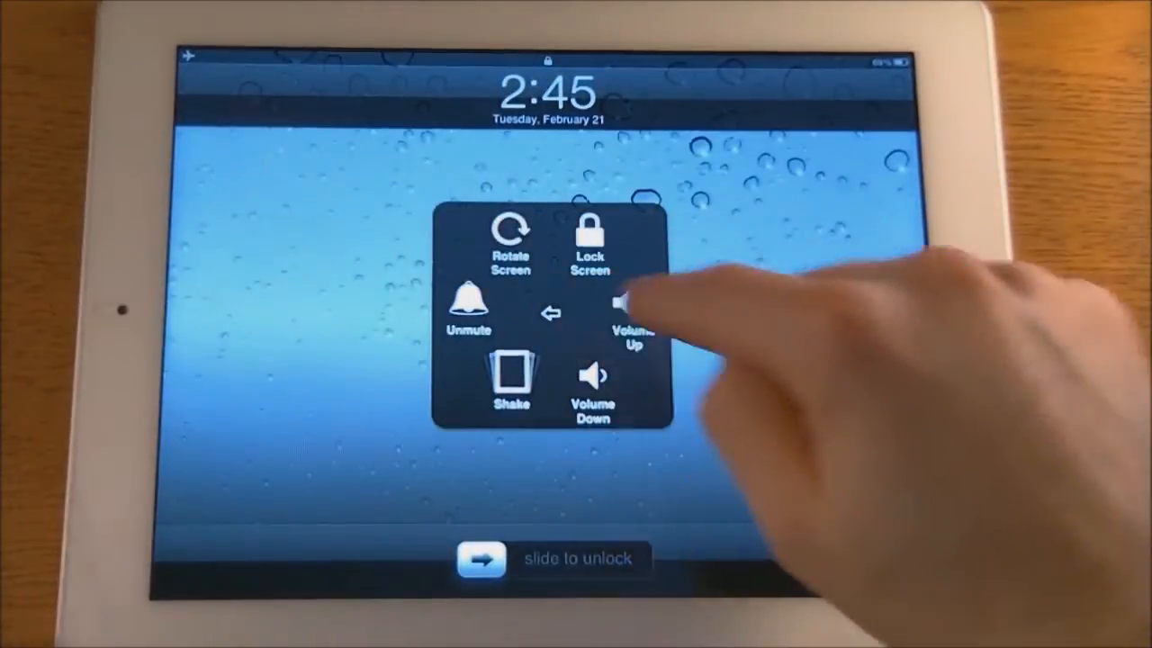
click(633, 306)
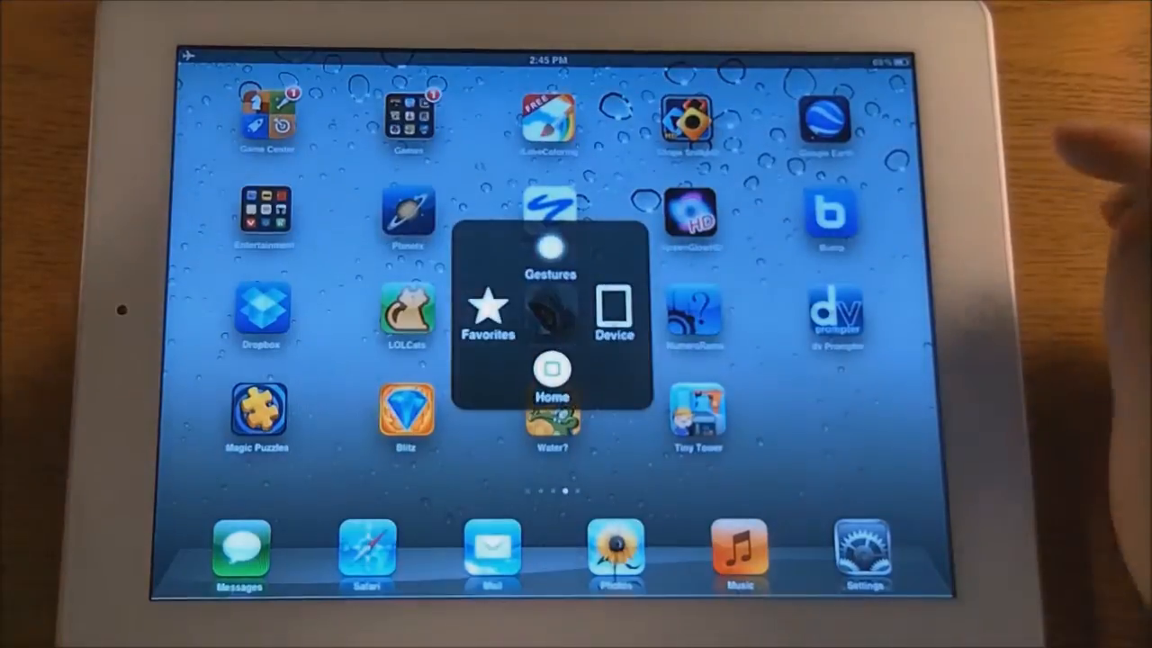
Simulate a five-finger swipe from AssistiveTouch Gestures to switch back to Settings
click(550, 257)
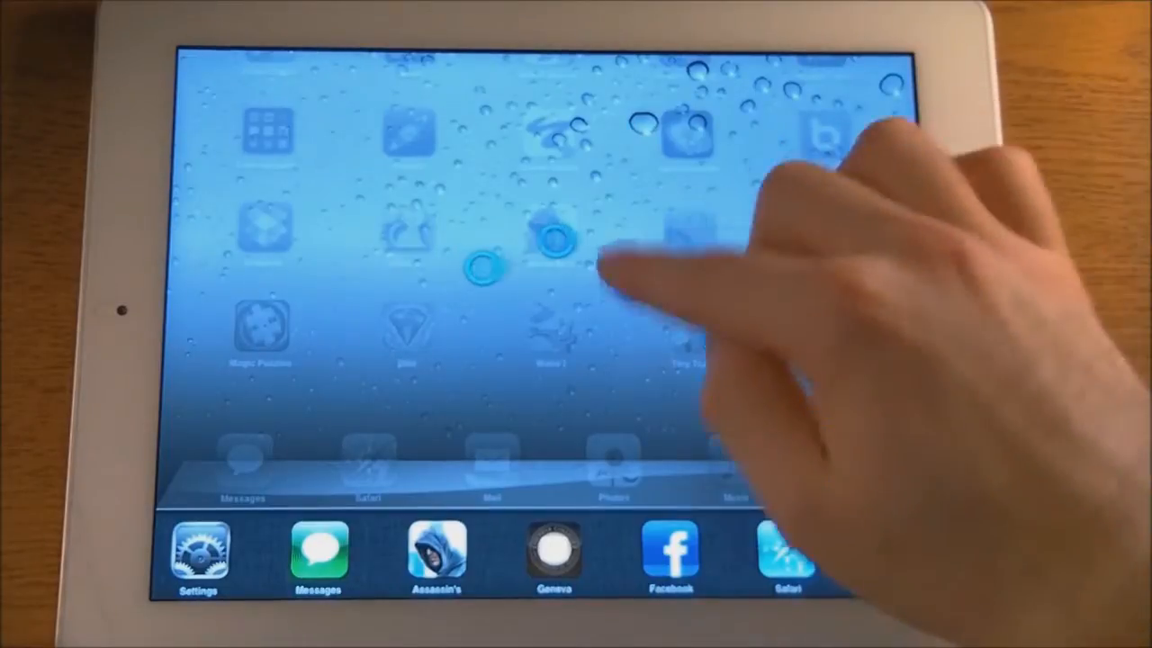
scroll(left, 3)
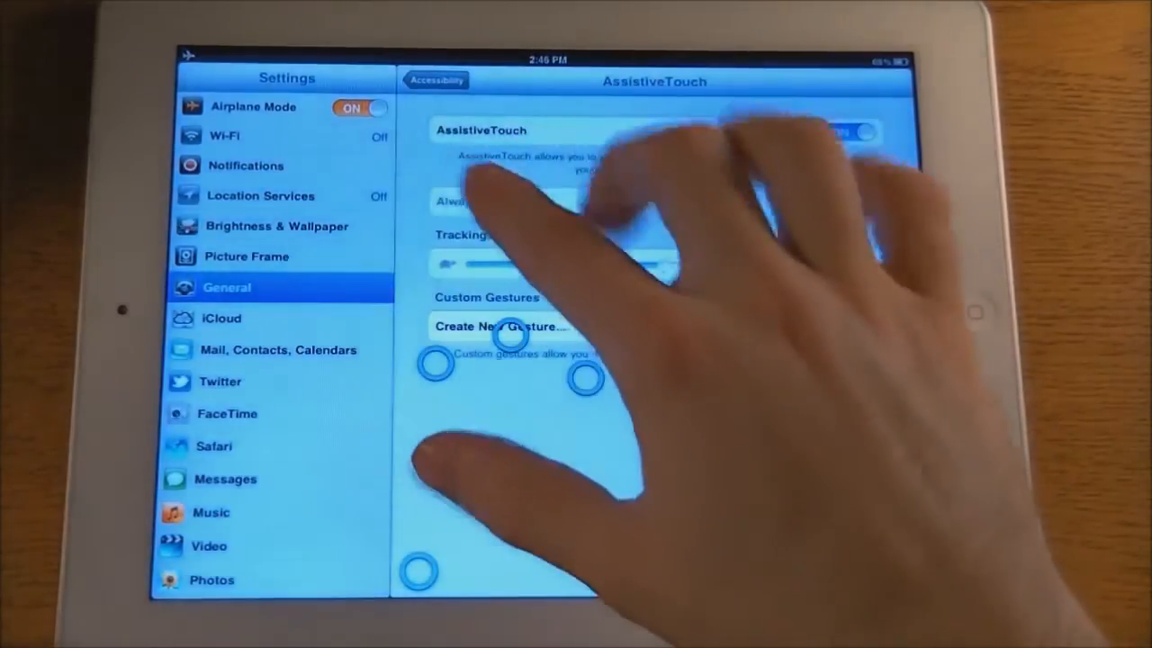
click(850, 132)
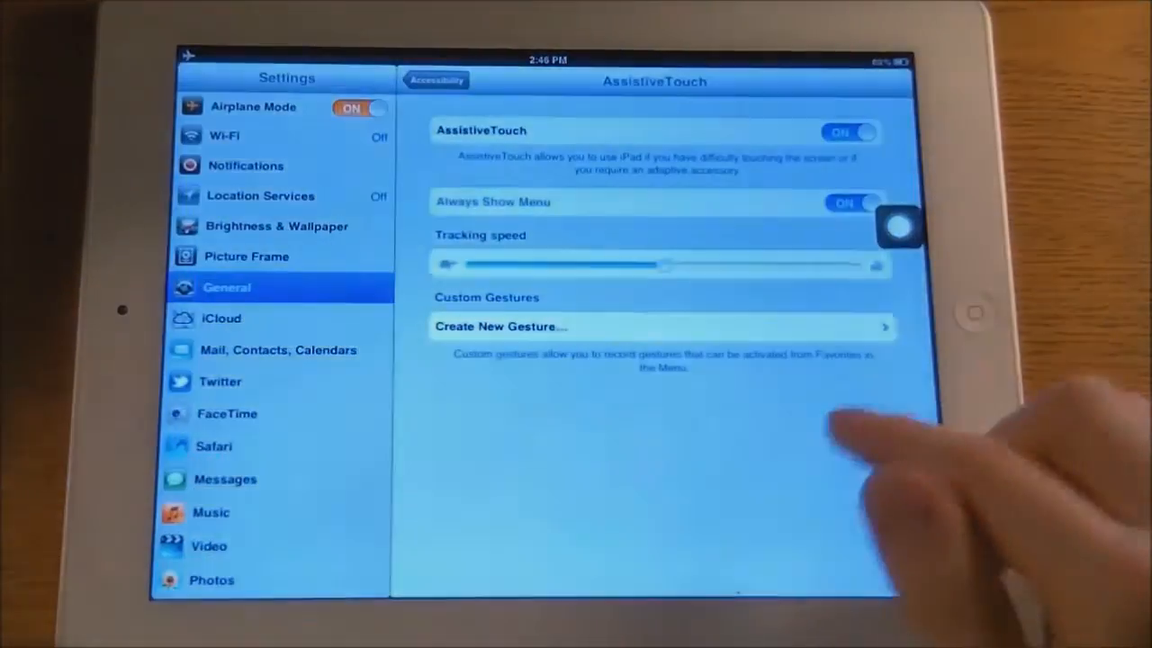
Toggle AssistiveTouch off and on again, then return to the home screen
click(850, 132)
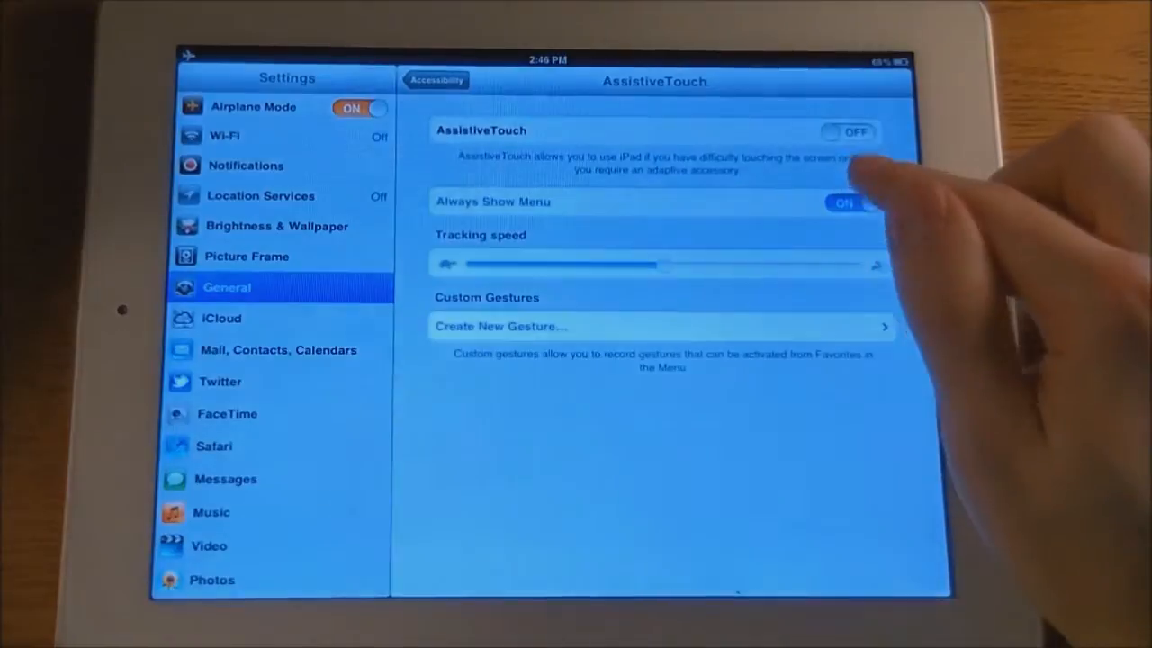
click(846, 132)
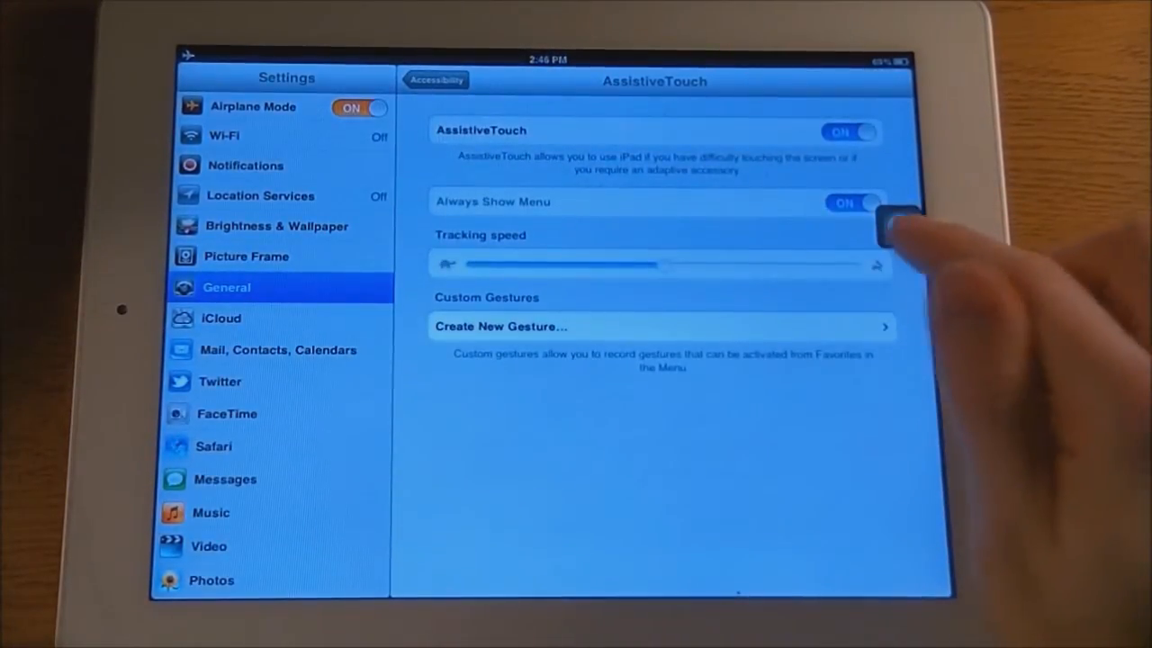
click(891, 223)
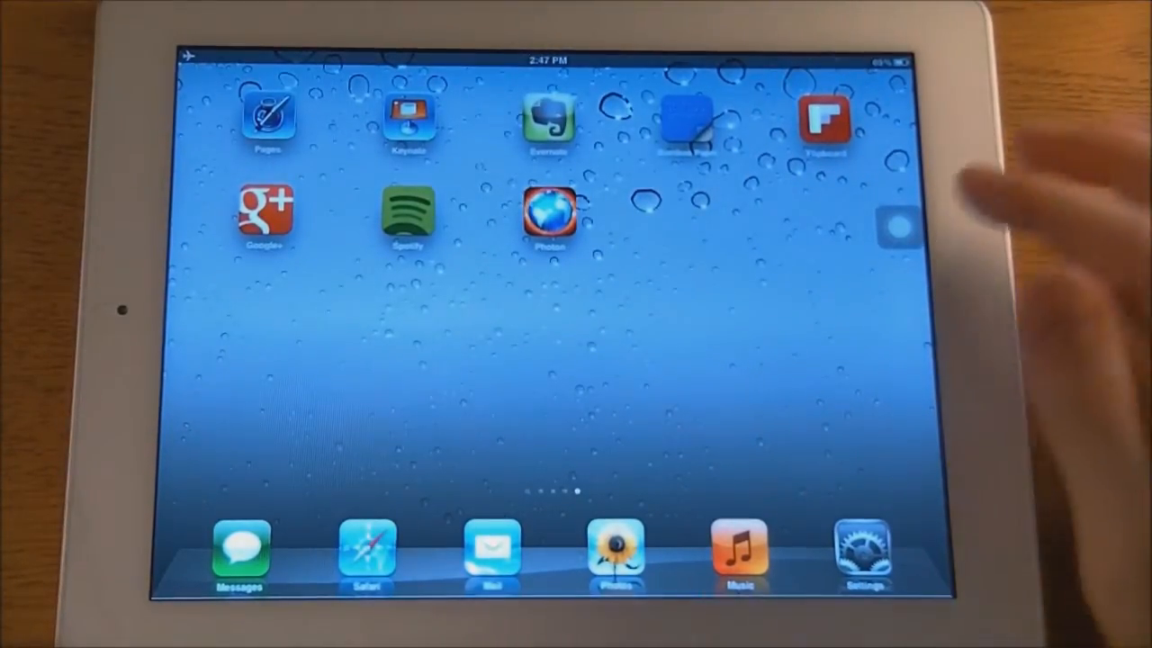
Use an AssistiveTouch multi-finger gesture to switch back to the AssistiveTouch settings page
click(549, 211)
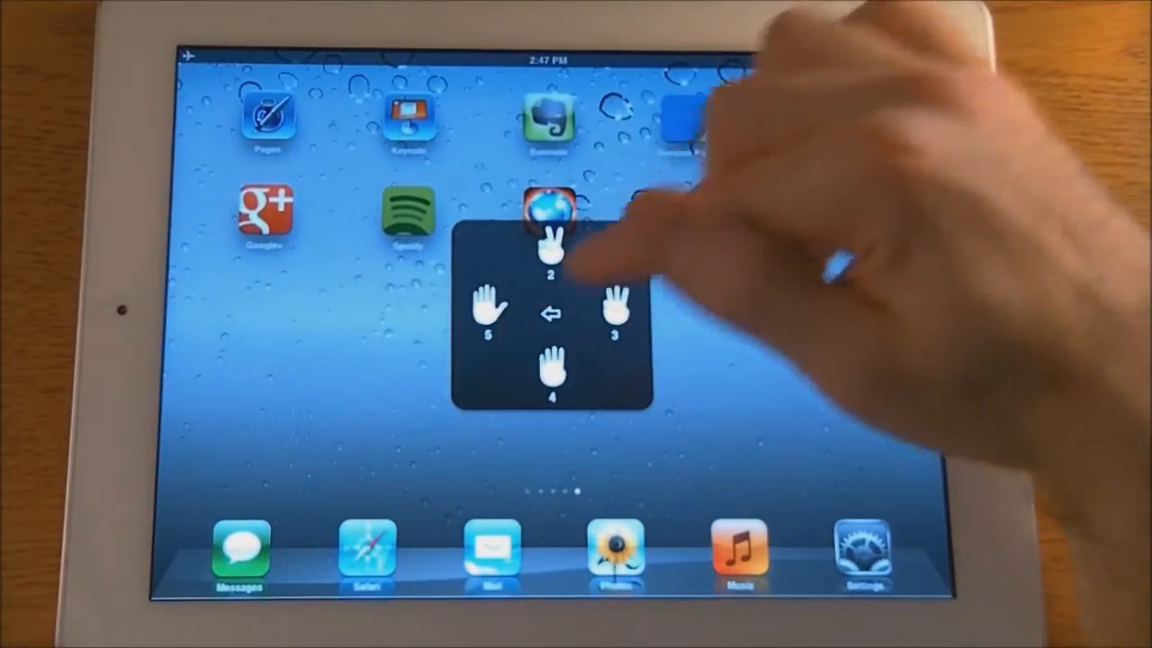
click(550, 211)
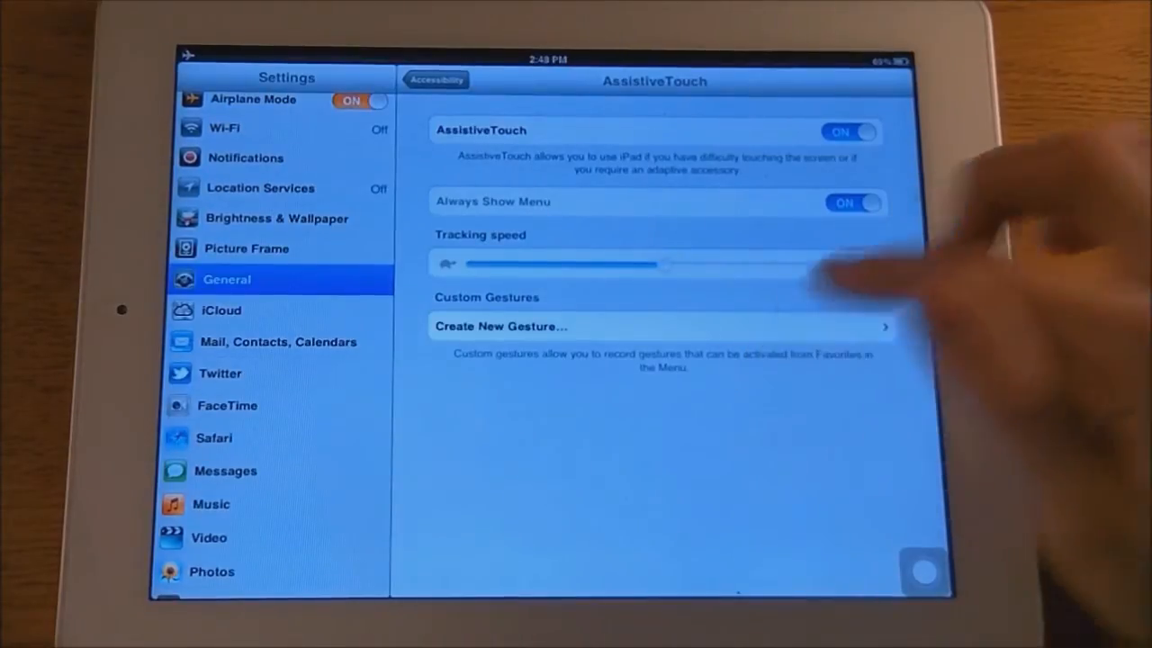
Record a new gesture, save it as 'Triangle', and show AssistiveTouch Favorites
click(661, 326)
text(Triangl)
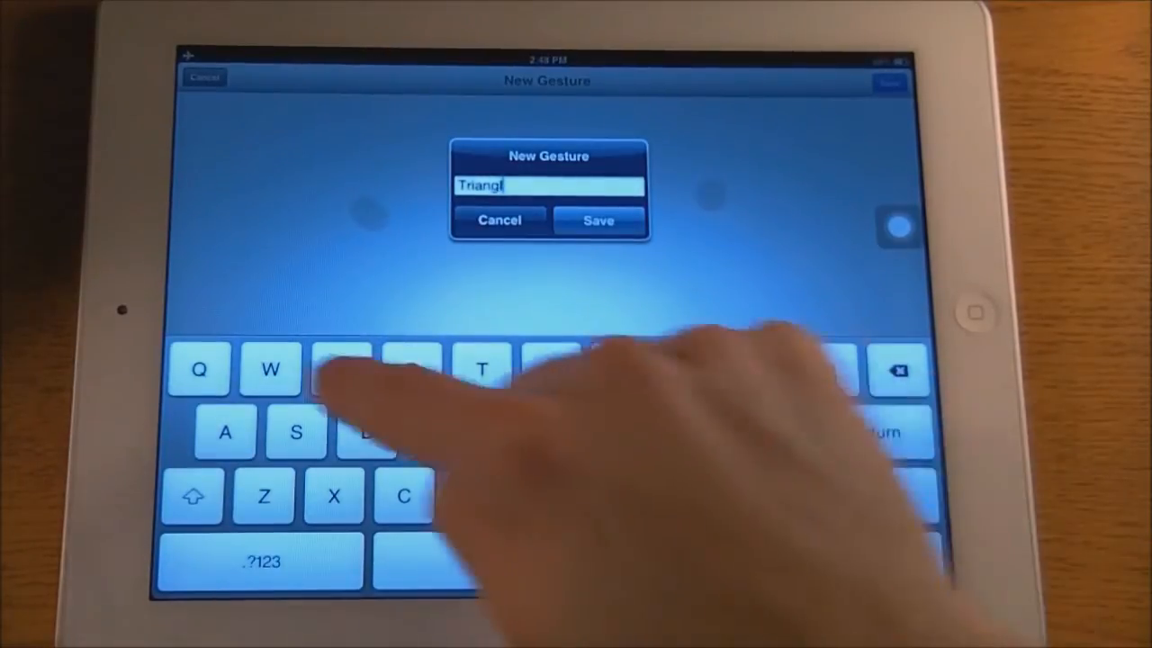
click(597, 220)
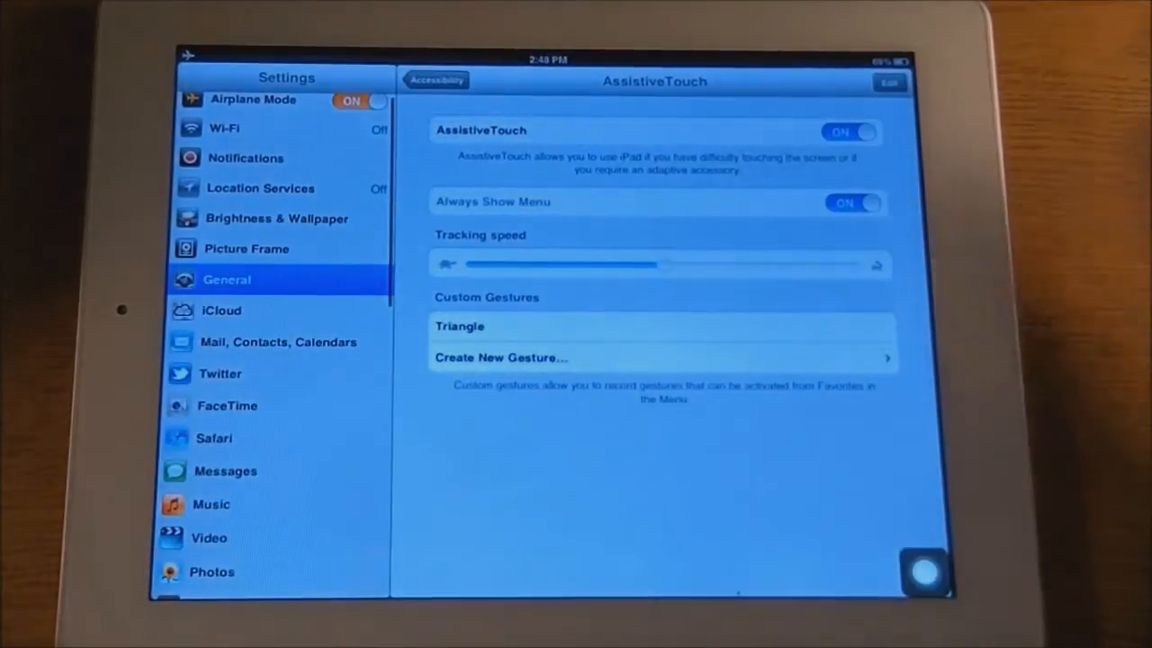
click(927, 571)
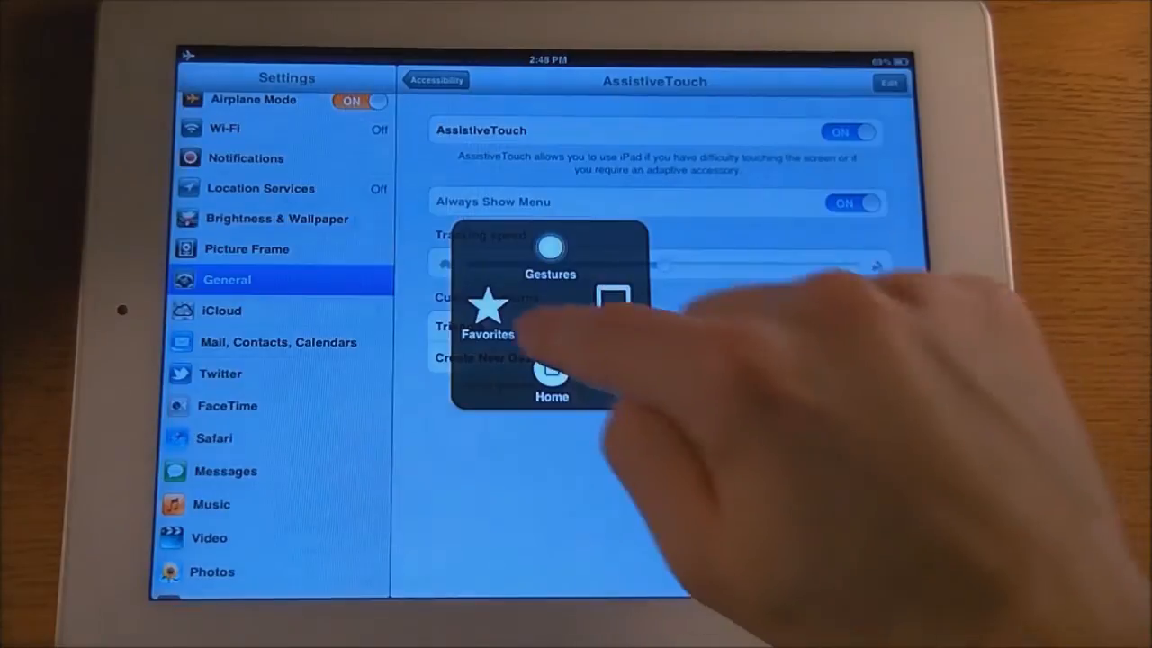
click(486, 323)
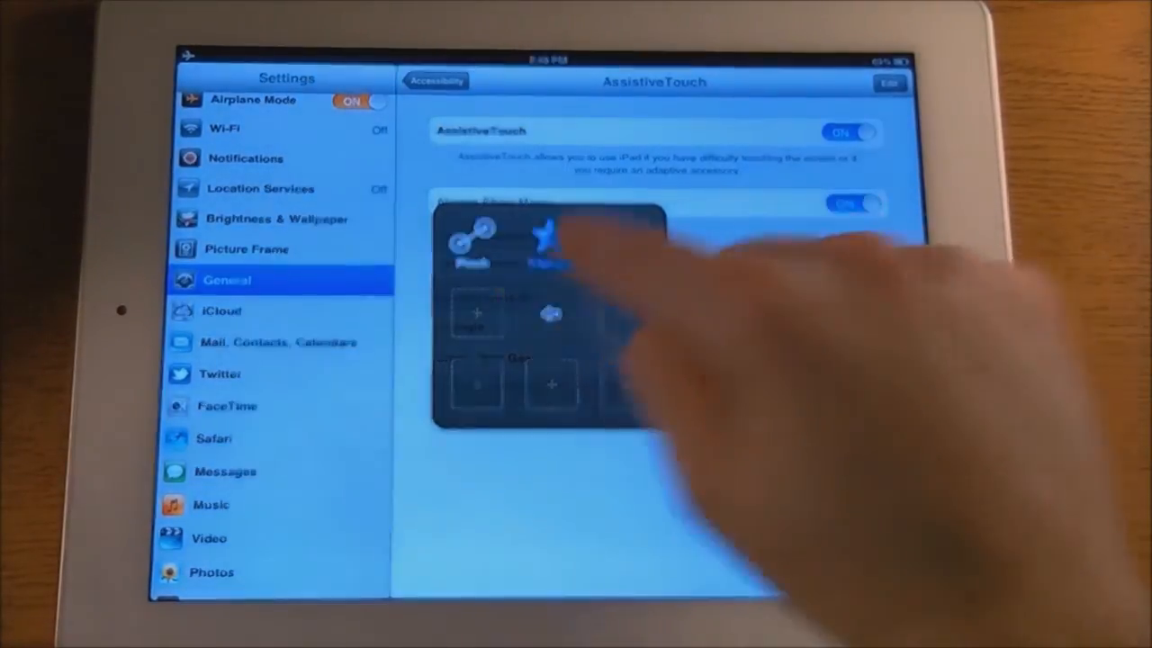